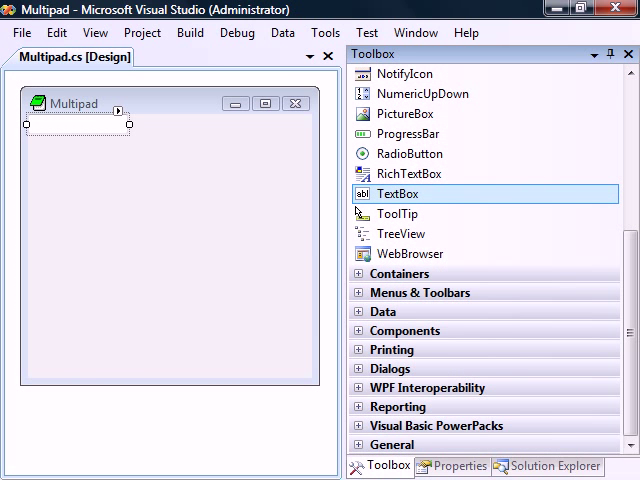
Step: Drop a TextBox control from the Toolbox onto the Multipad form
left_click(459, 466)
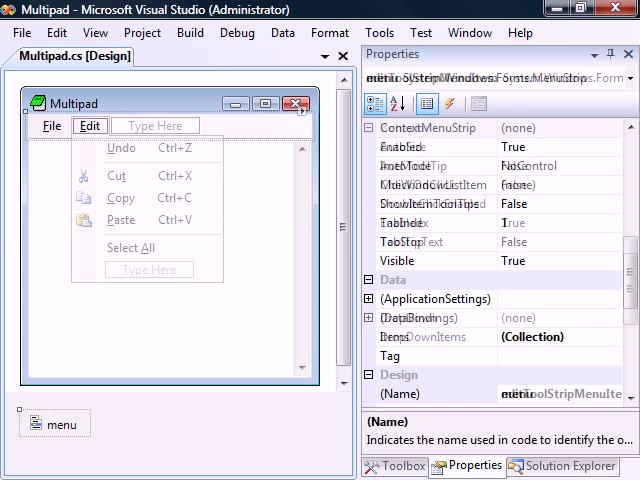
Step: Add a MenuStrip with standard File and Edit items: Undo, Cut, Copy, Paste, Select All
left_click(90, 125)
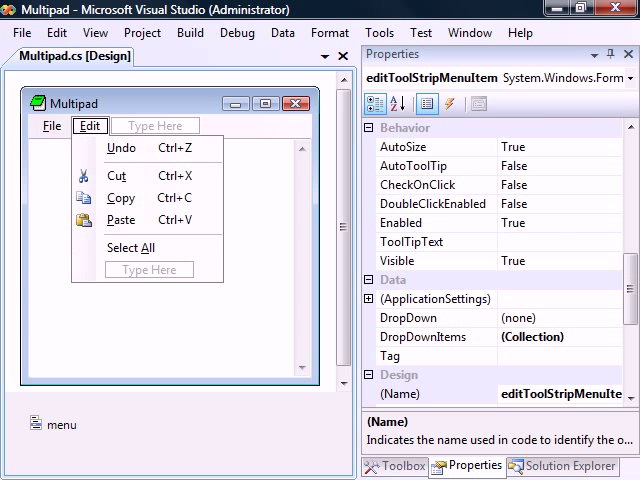
left_click(53, 125)
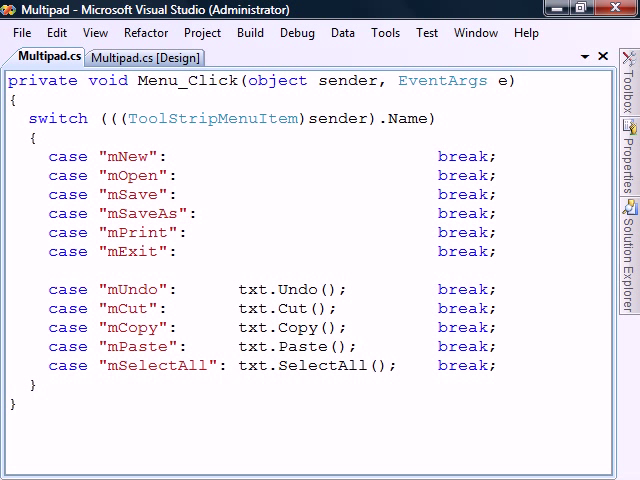
Step: Enter Application.Exit(); in the mExit case before break
type("Application.Exit();")
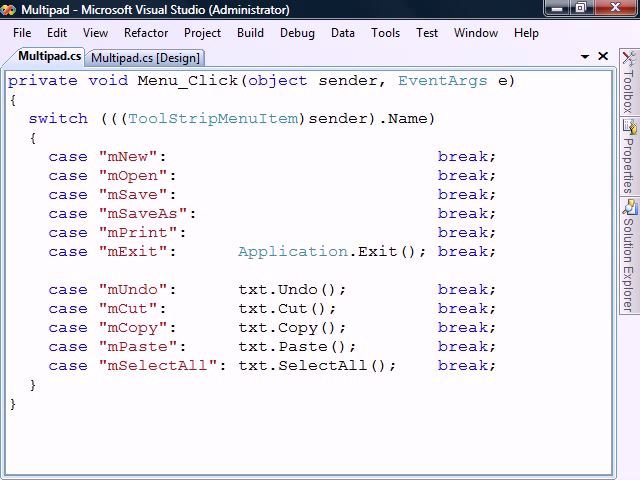